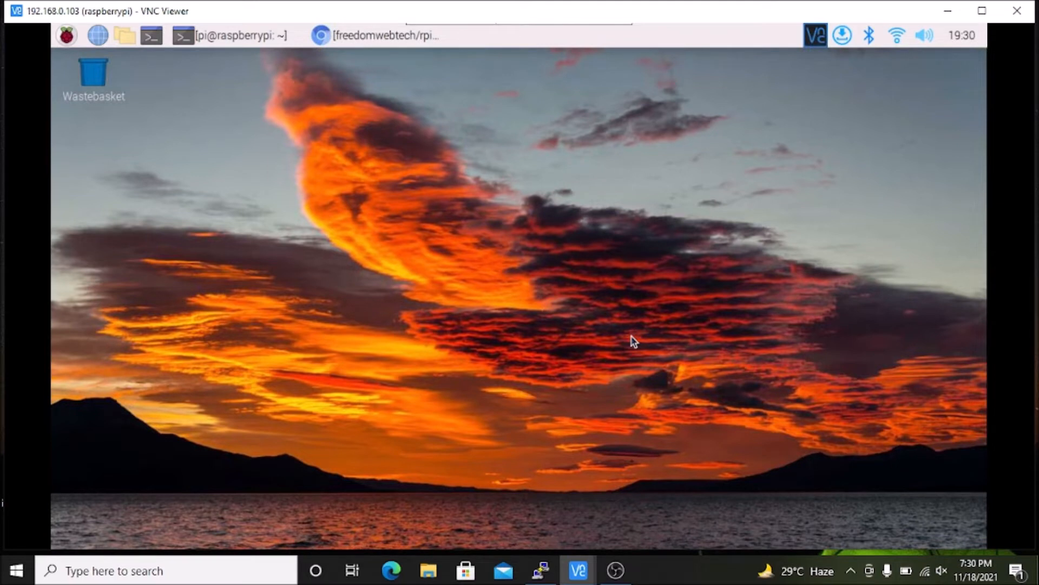
Step: Run cat /etc/os-release to confirm Raspbian 11 bullseye, then clear the screen after a mistyped CLEAR
{"action": "left_click", "coordinate": [236, 37]}
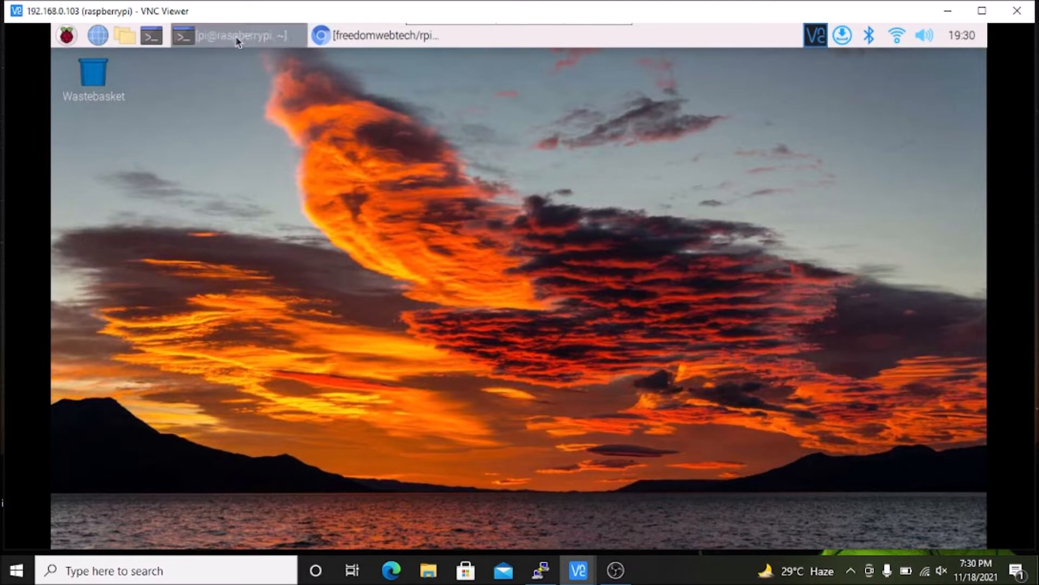
{"action": "left_click", "coordinate": [237, 33]}
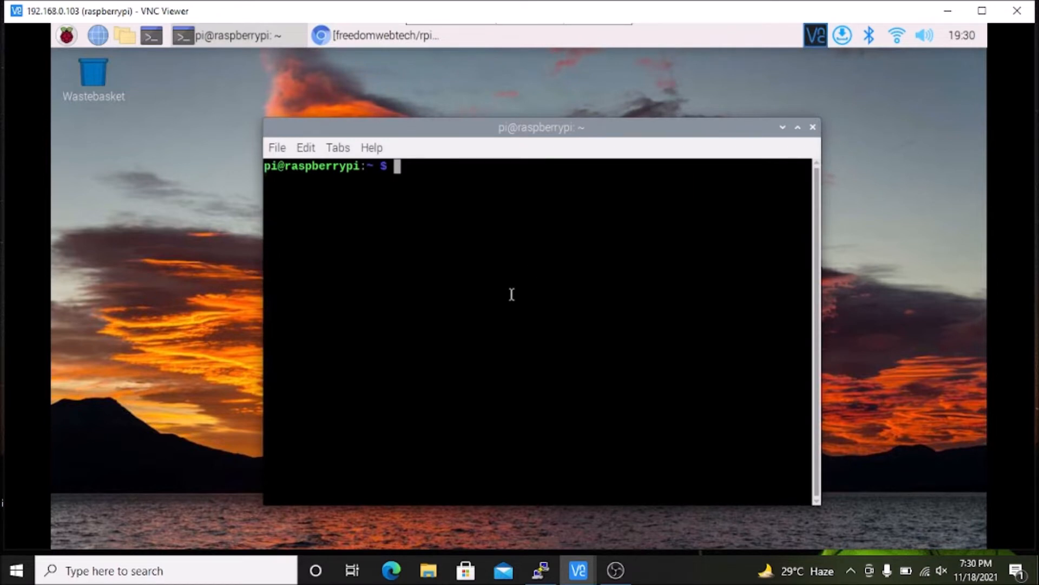
{"action": "type", "text": "cat /etc"}
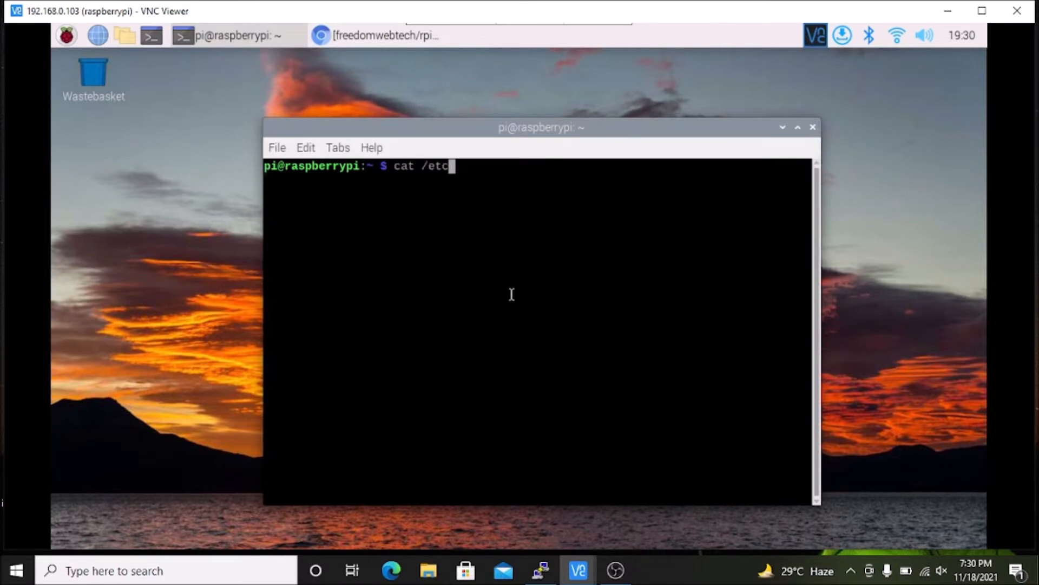
{"action": "type", "text": "/os-release"}
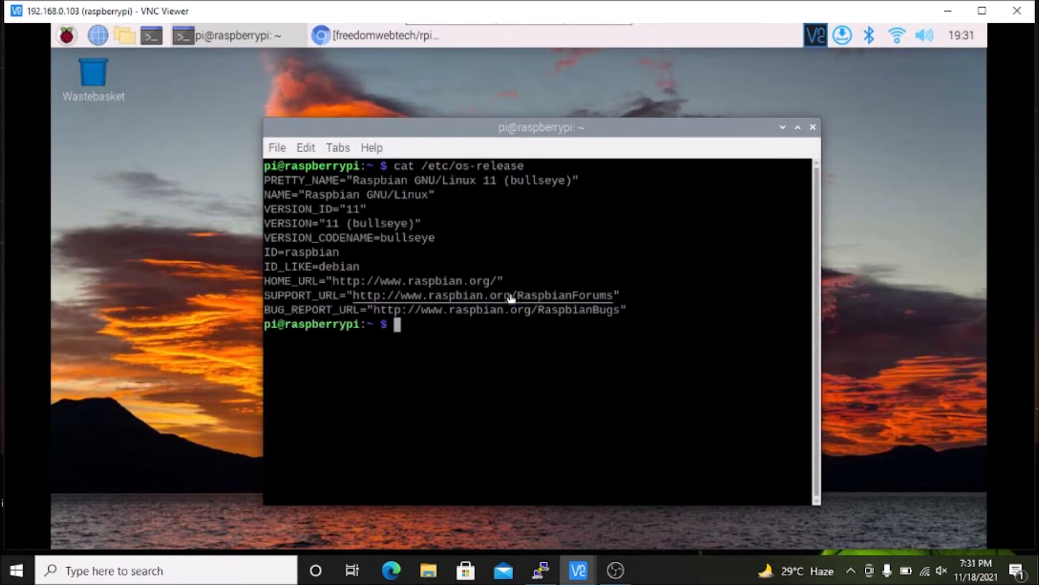
{"action": "mouse_move", "coordinate": [658, 349]}
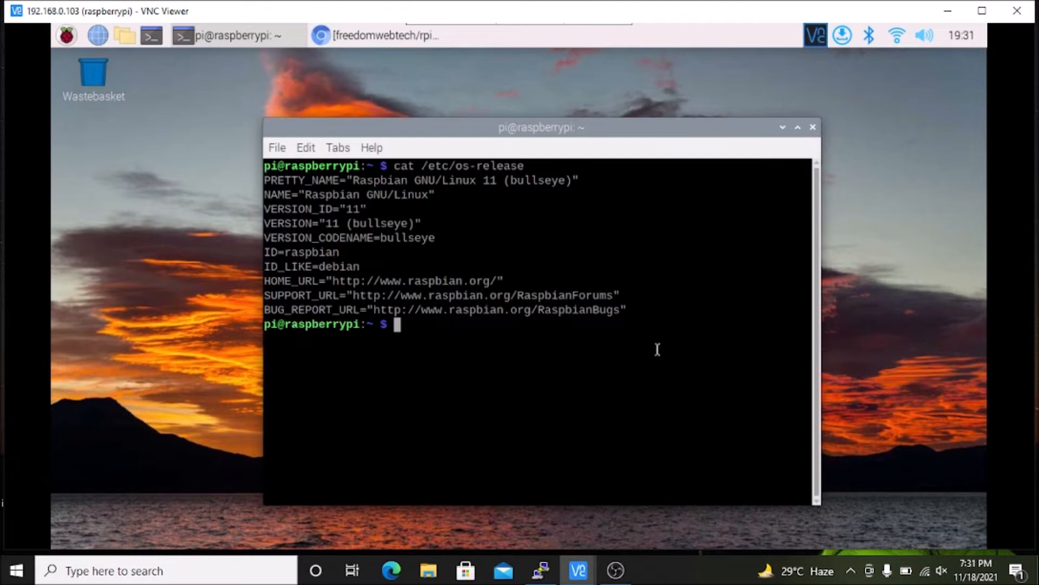
{"action": "type", "text": "CLEAR"}
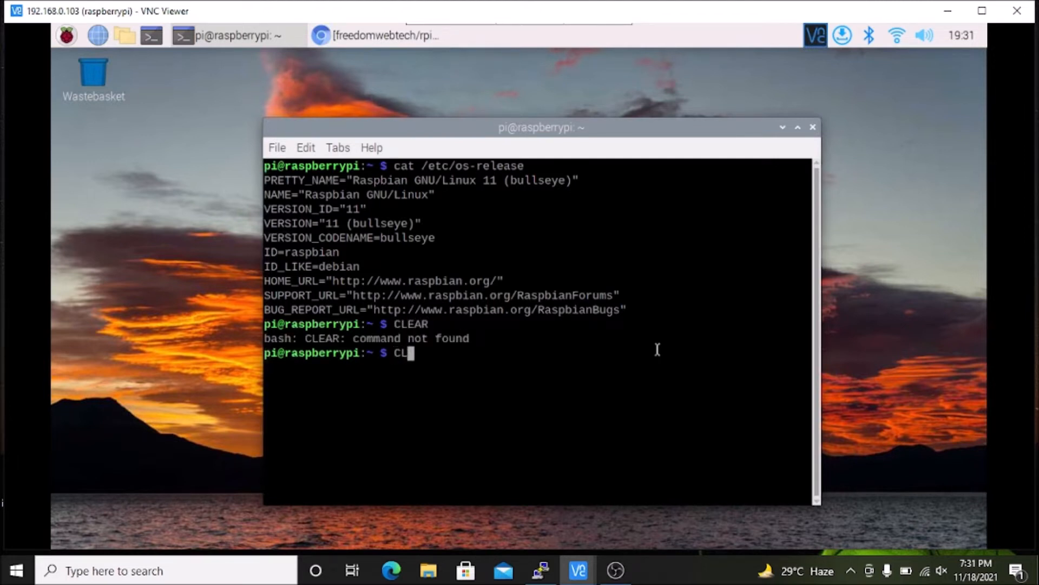
{"action": "key", "text": "BackSpace"}
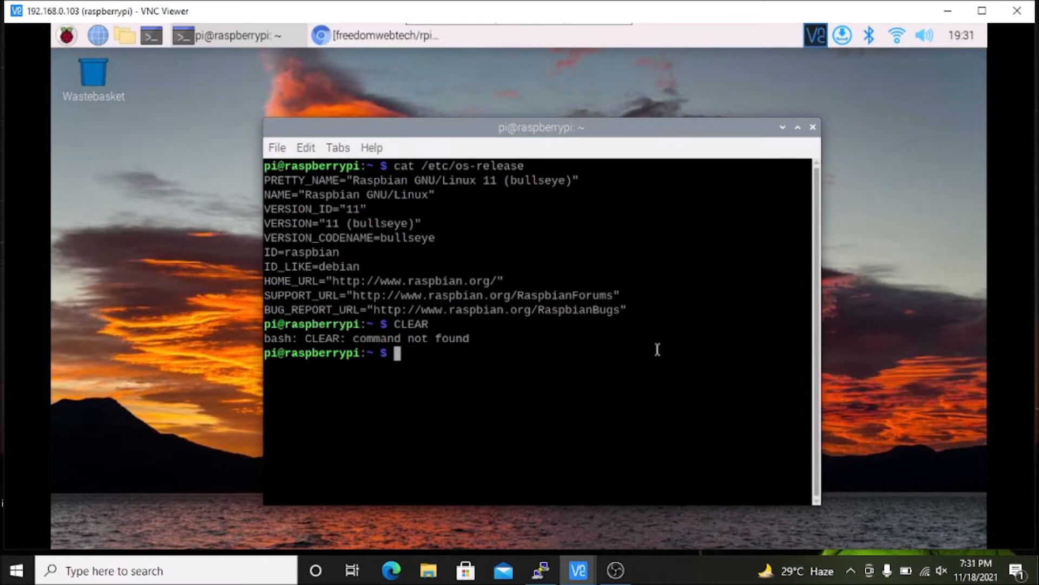
{"action": "type", "text": "cle"}
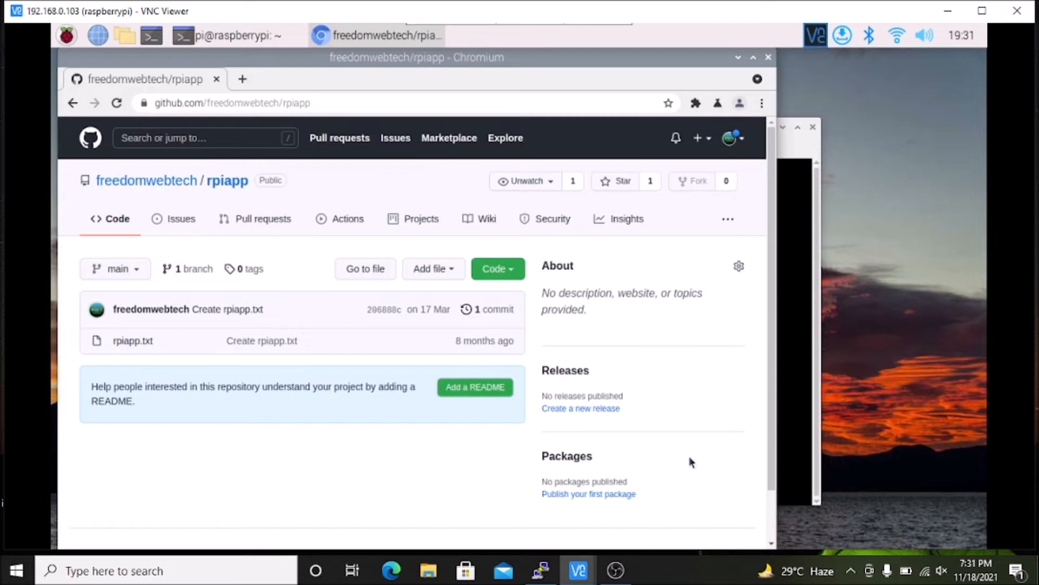
{"action": "mouse_move", "coordinate": [219, 199]}
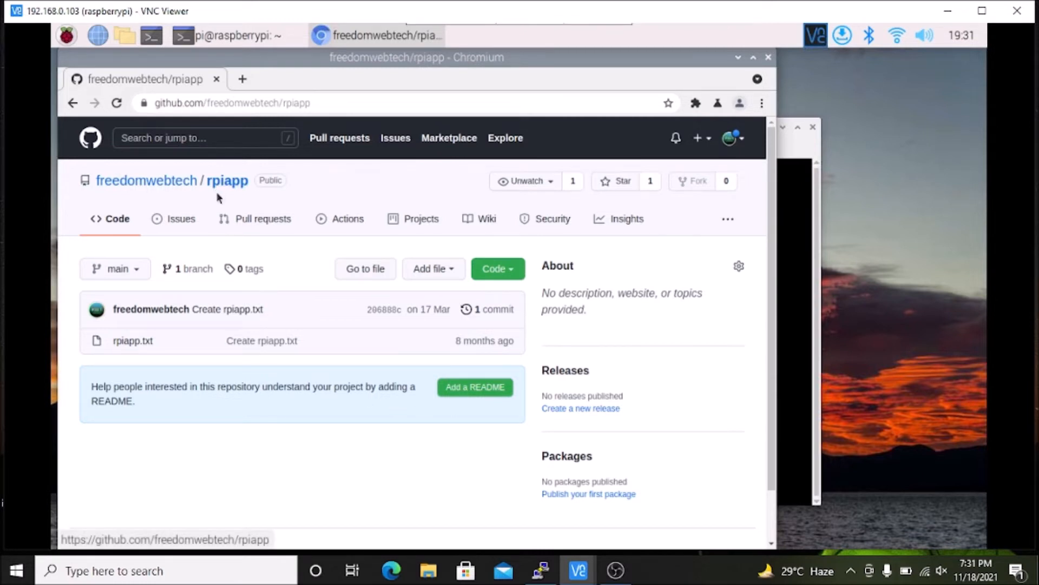
{"action": "mouse_move", "coordinate": [233, 193]}
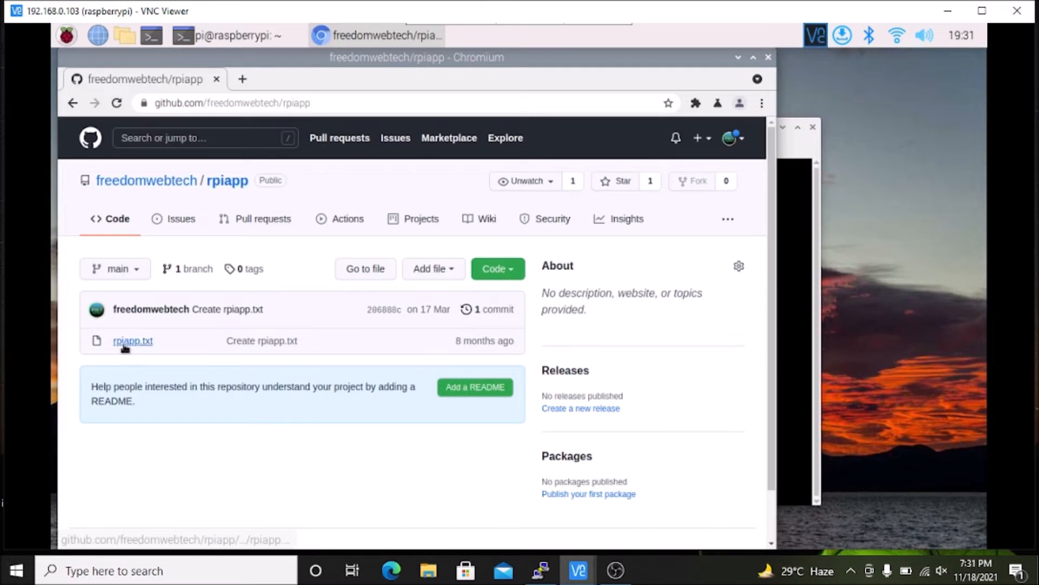
{"action": "mouse_move", "coordinate": [125, 353]}
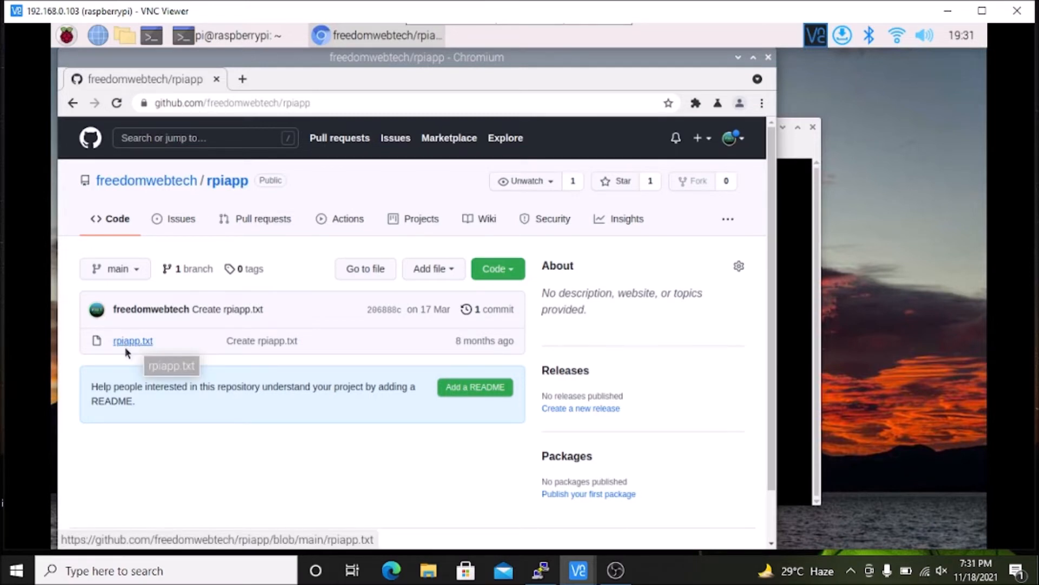
{"action": "mouse_move", "coordinate": [150, 353]}
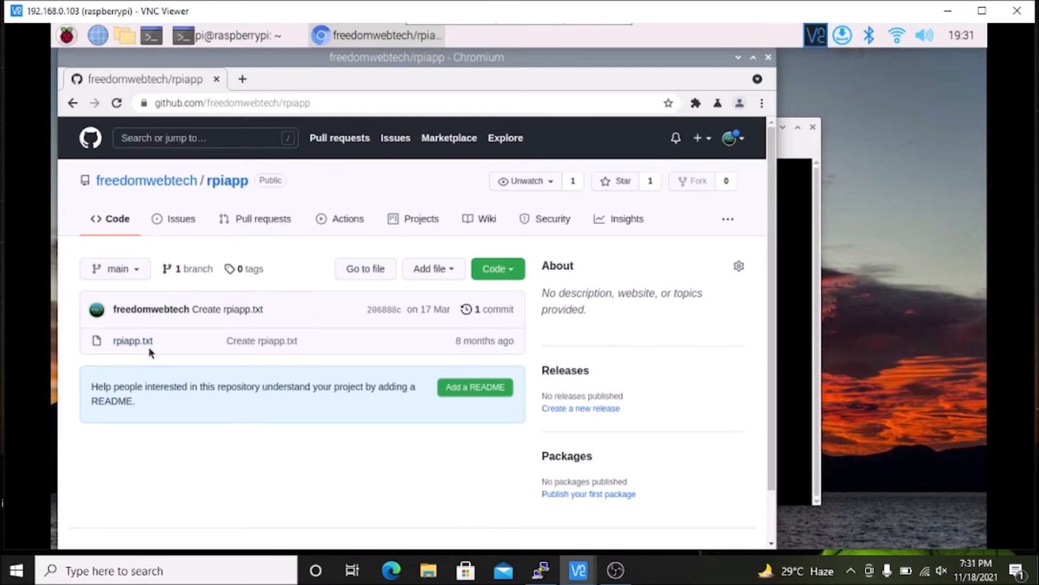
Step: View rpiapp.txt in the rpiapp repository and copy its one-line wget Pi-Apps install command
{"action": "left_click", "coordinate": [133, 340]}
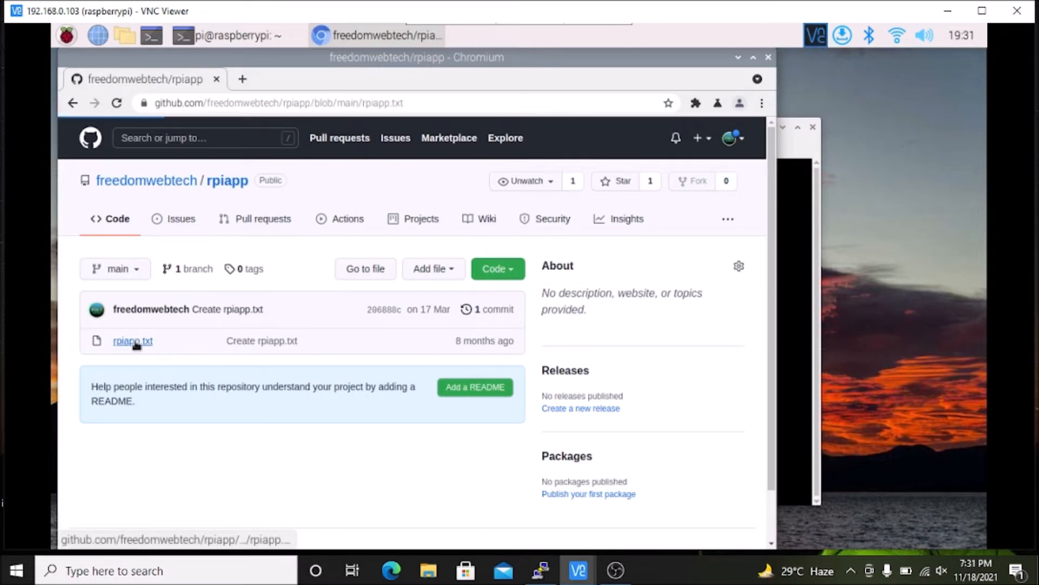
{"action": "left_click", "coordinate": [134, 340]}
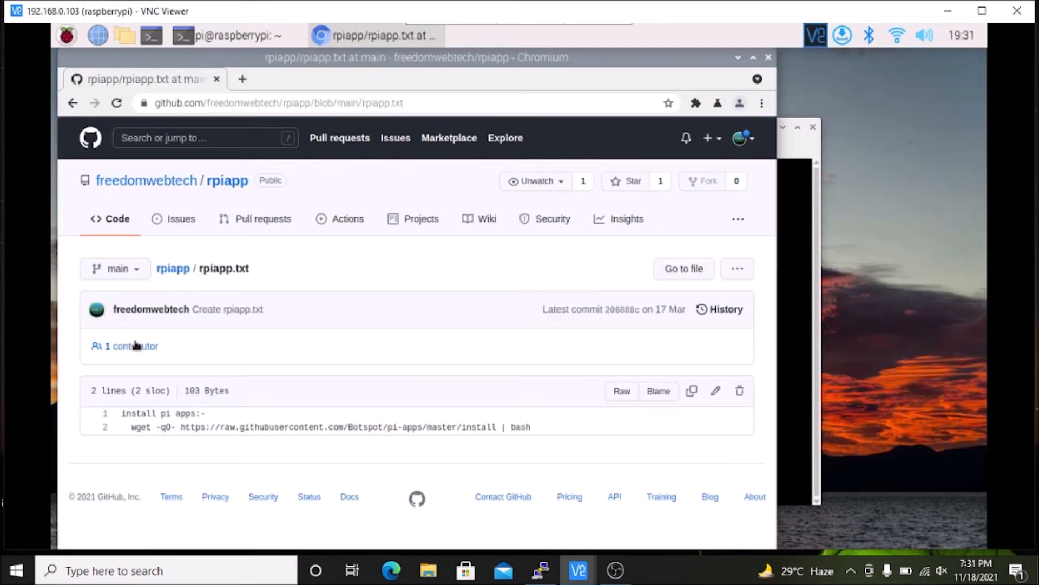
{"action": "mouse_move", "coordinate": [153, 441]}
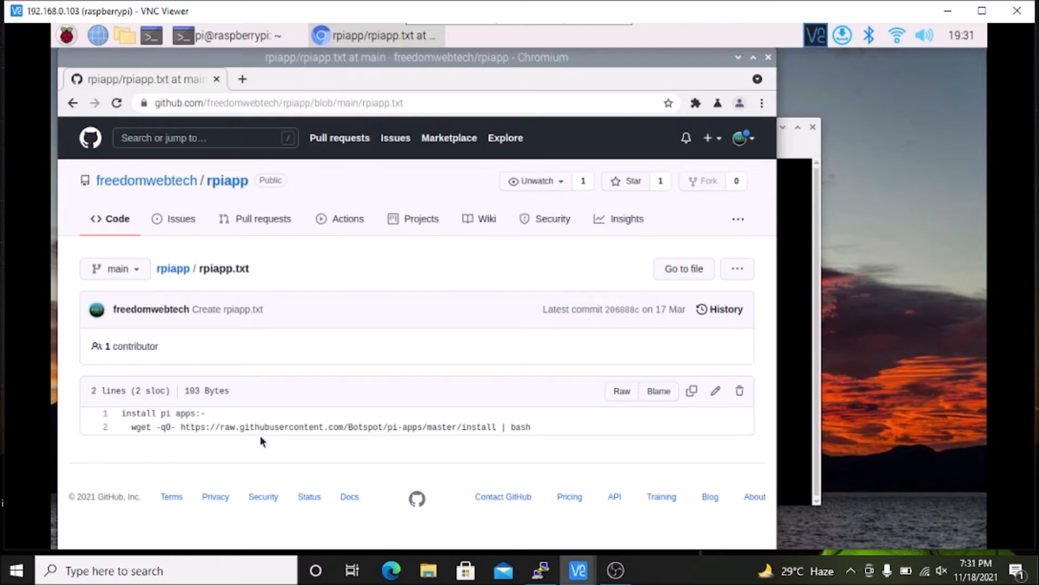
{"action": "mouse_move", "coordinate": [332, 428]}
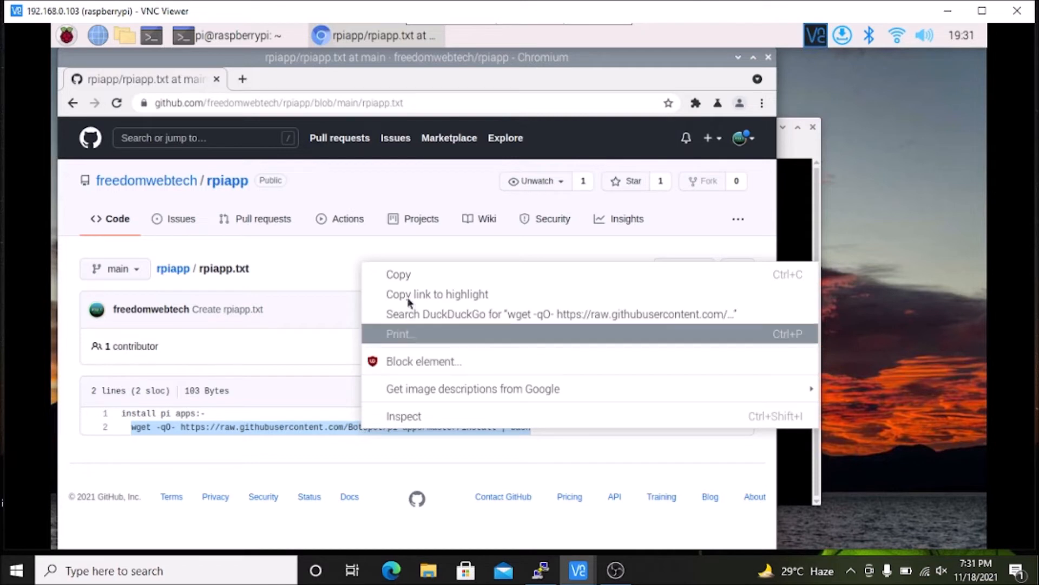
{"action": "left_click", "coordinate": [136, 439]}
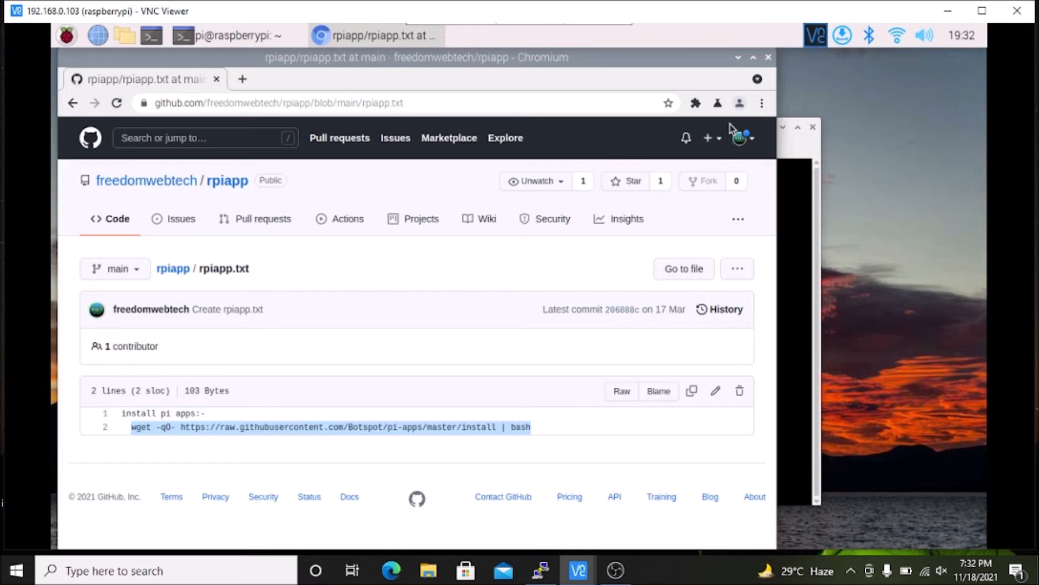
{"action": "mouse_move", "coordinate": [740, 66]}
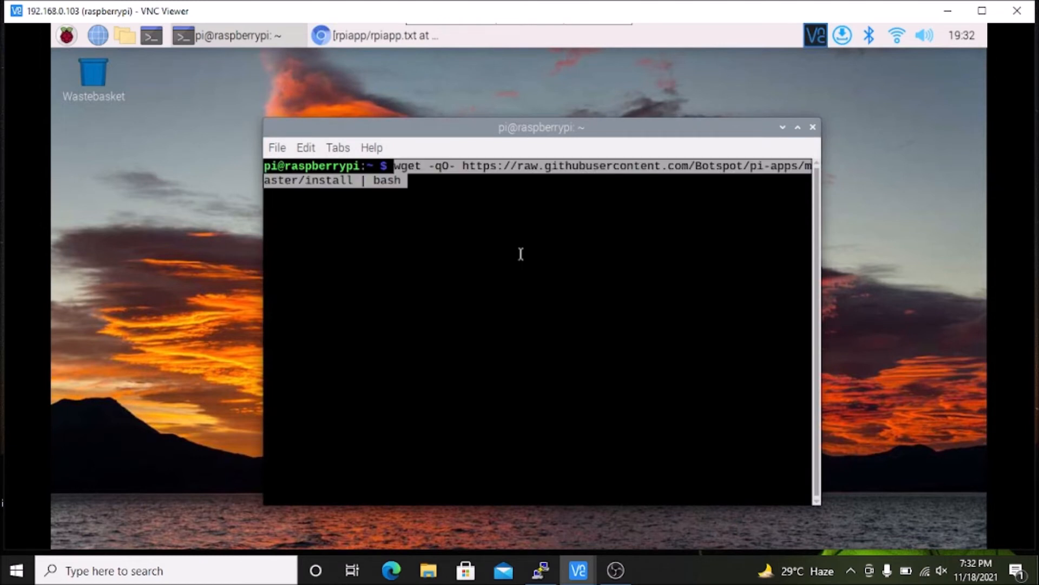
Step: Execute the pasted wget install command until the terminal reports Installation complete
{"action": "key", "text": "Return"}
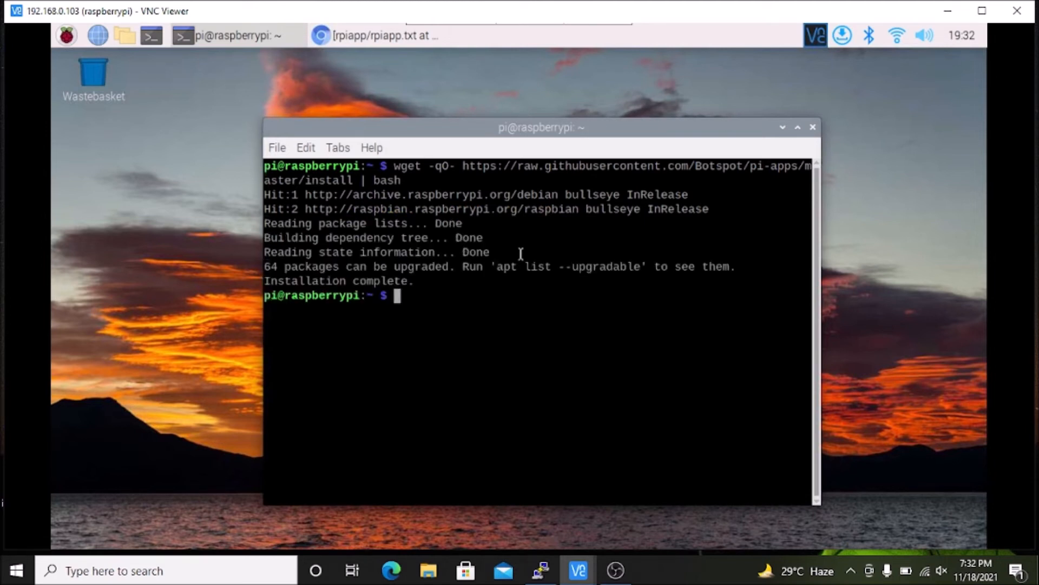
{"action": "mouse_move", "coordinate": [485, 327]}
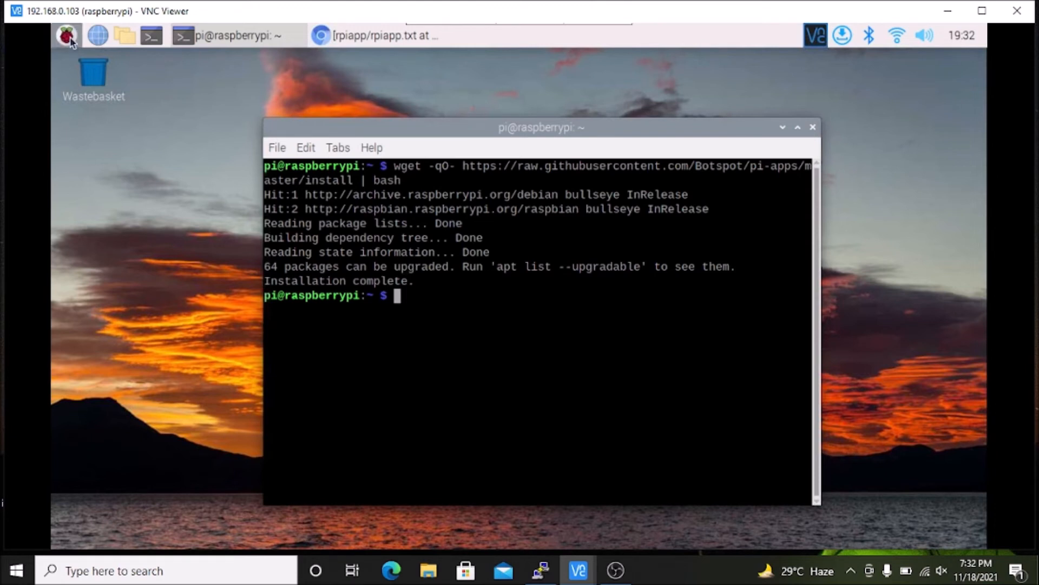
Step: Launch Pi Apps from the Raspberry Pi menu's Accessories category
{"action": "left_click", "coordinate": [67, 37]}
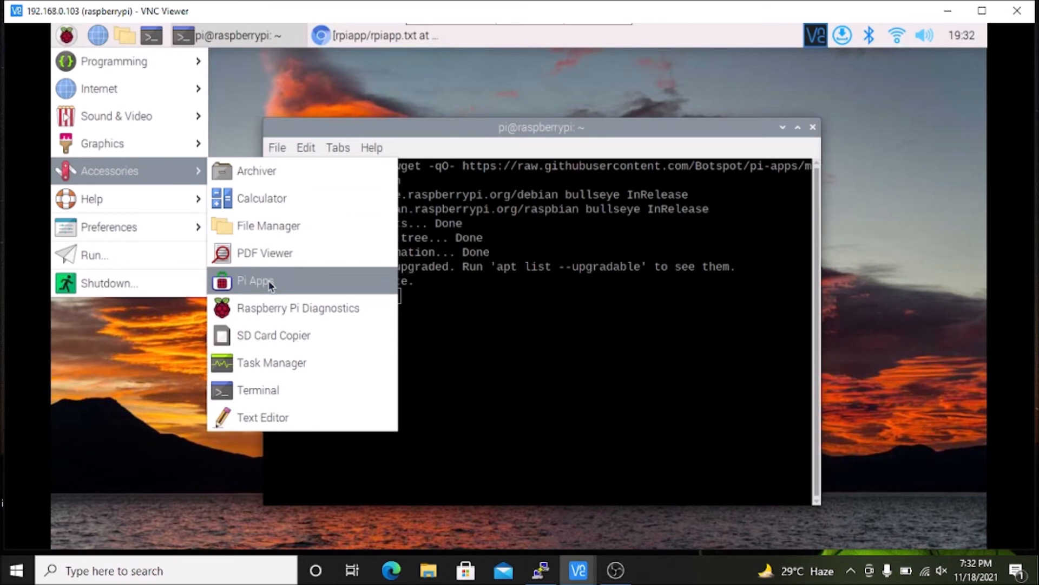
{"action": "left_click", "coordinate": [256, 280]}
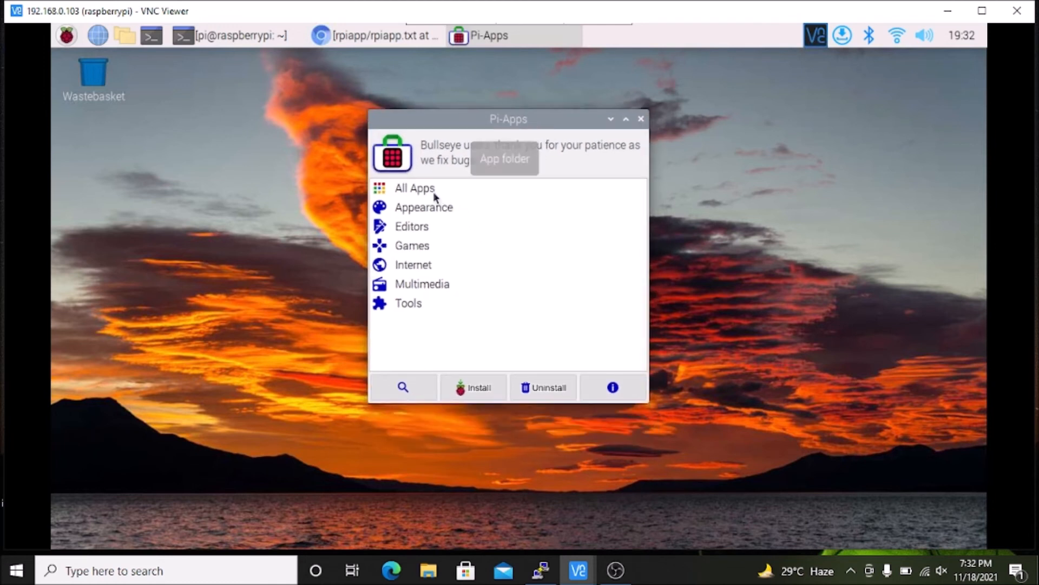
{"action": "mouse_move", "coordinate": [428, 190]}
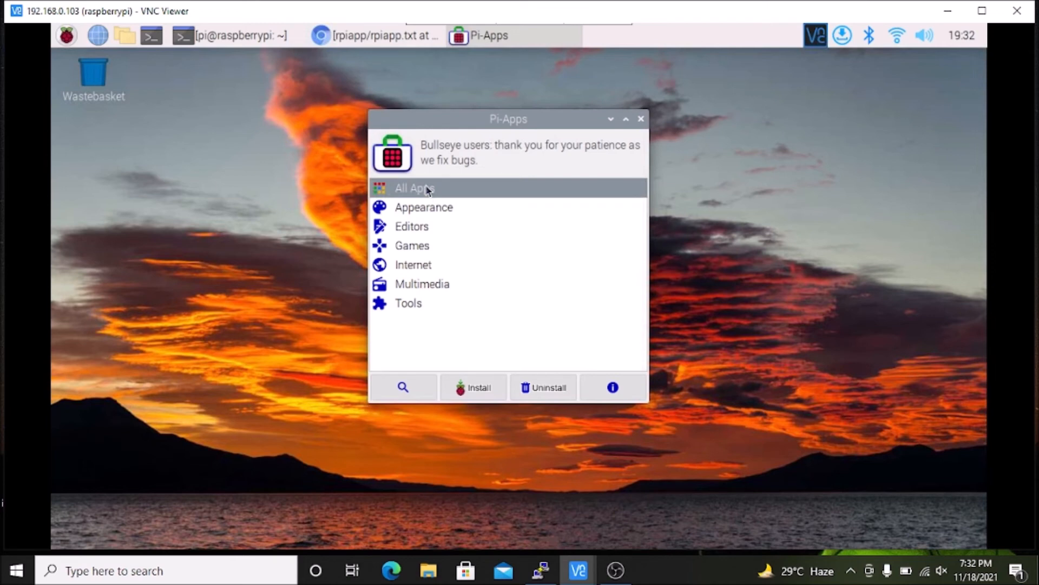
Step: Browse the All Apps category, scrolling to the last entry, Zoom PWA
{"action": "left_click", "coordinate": [641, 119]}
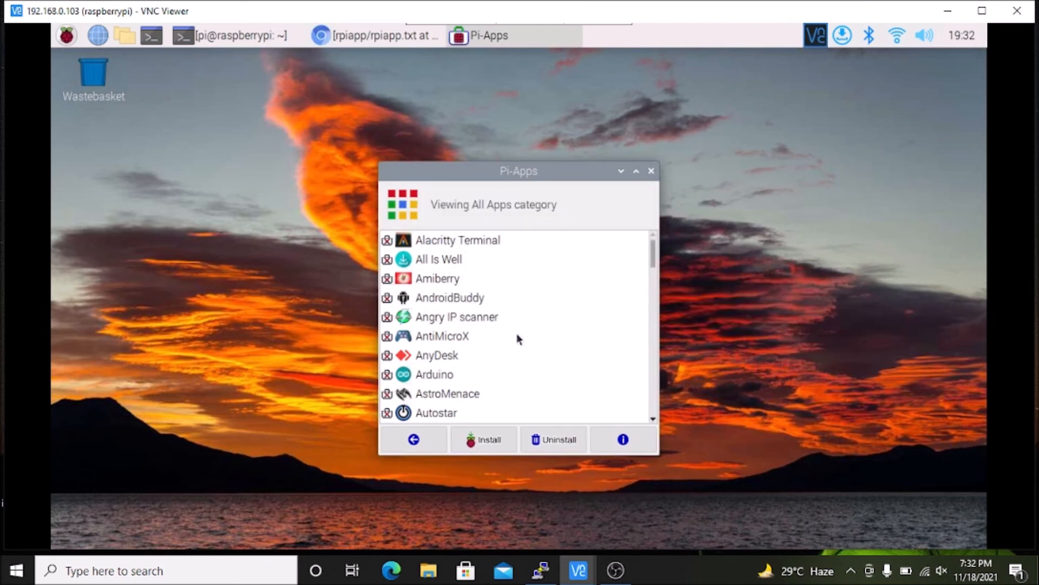
{"action": "scroll", "scroll_direction": "down", "scroll_amount": 3}
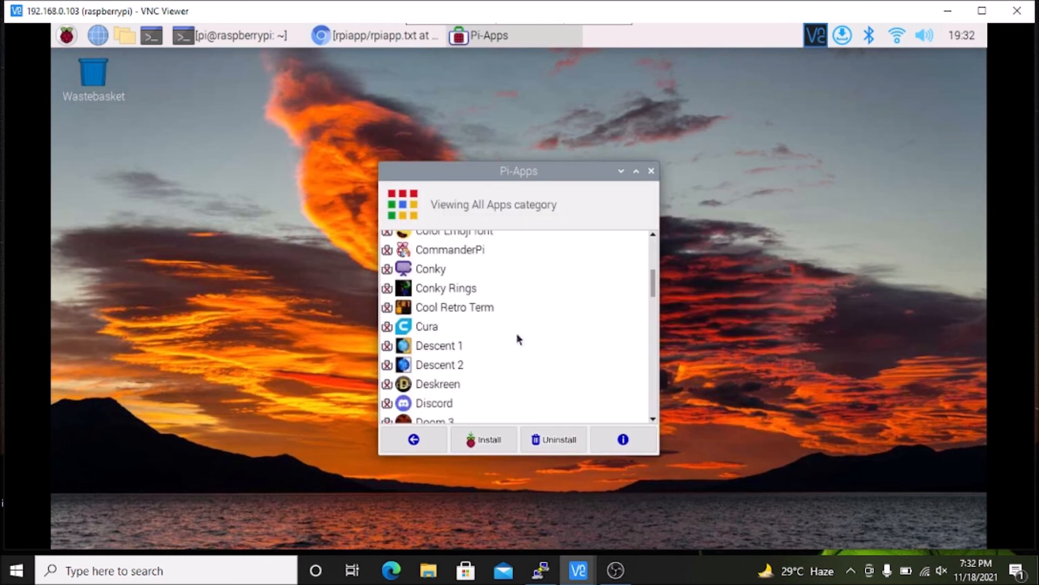
{"action": "scroll", "scroll_direction": "down", "scroll_amount": 3}
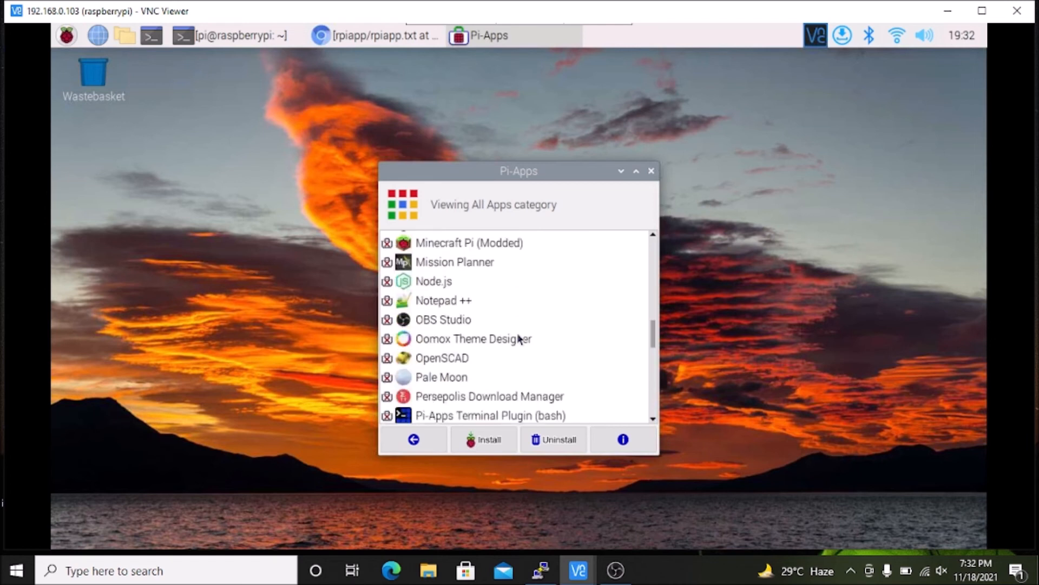
{"action": "scroll", "scroll_direction": "down", "scroll_amount": 3}
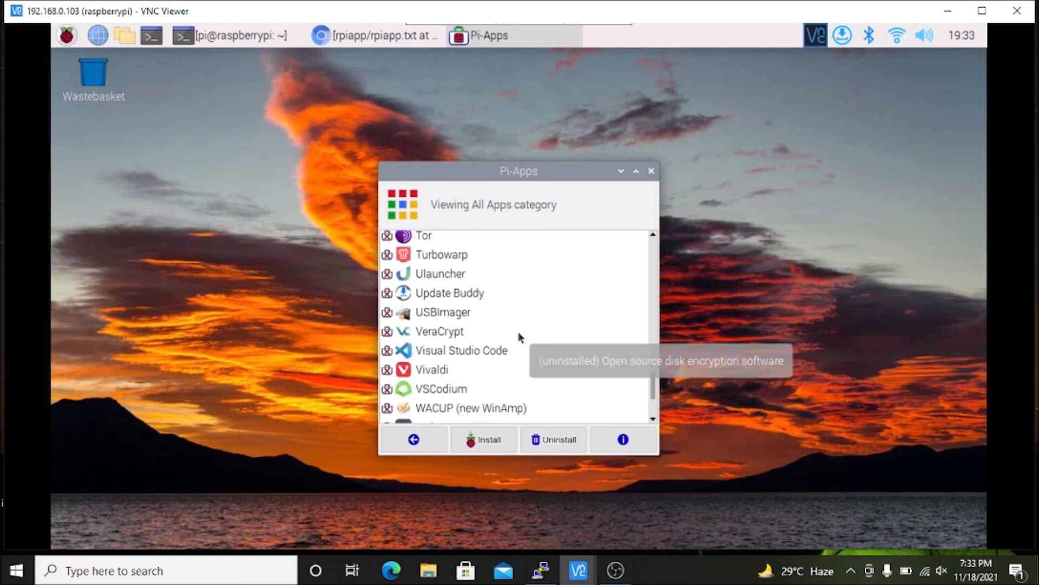
{"action": "scroll", "scroll_direction": "down", "scroll_amount": 3}
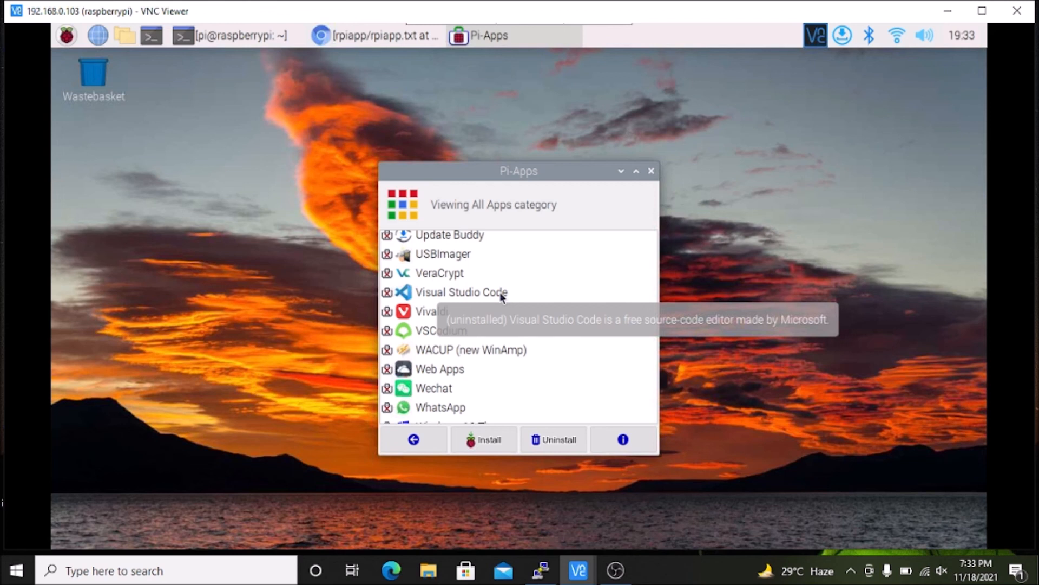
{"action": "scroll", "scroll_direction": "down", "scroll_amount": 3}
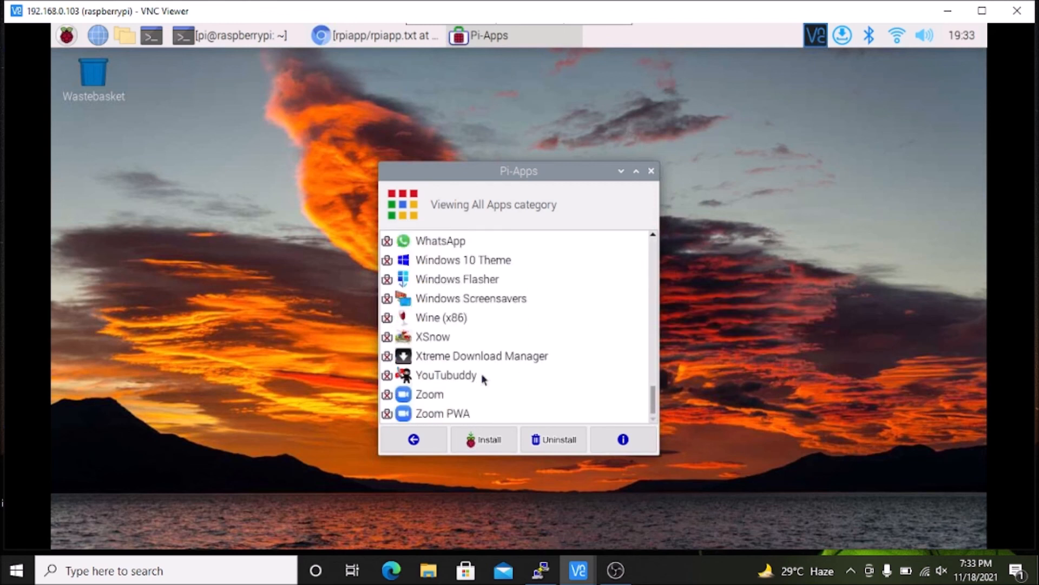
{"action": "mouse_move", "coordinate": [451, 401]}
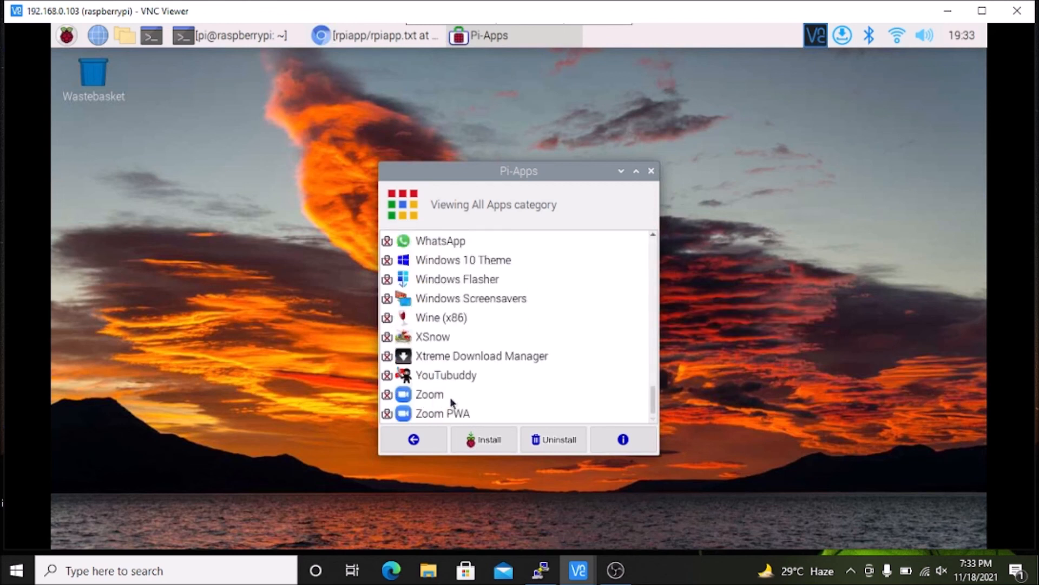